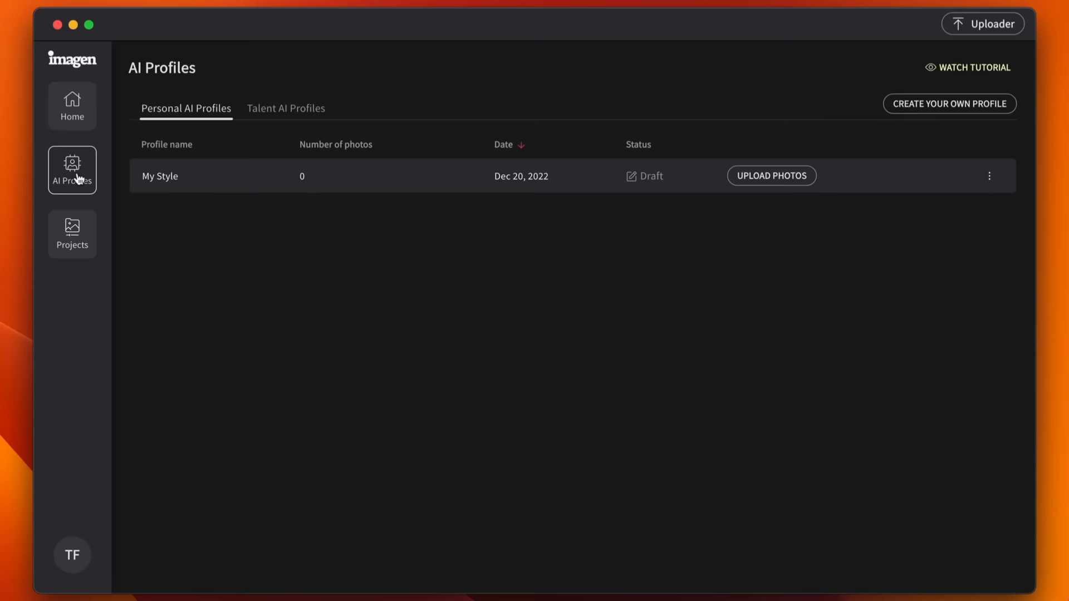
Compare THE MODERN CLASSIC, LOVE & LIGHT and NATURAL FEELS talent styles on the lake sample photo.
click(286, 108)
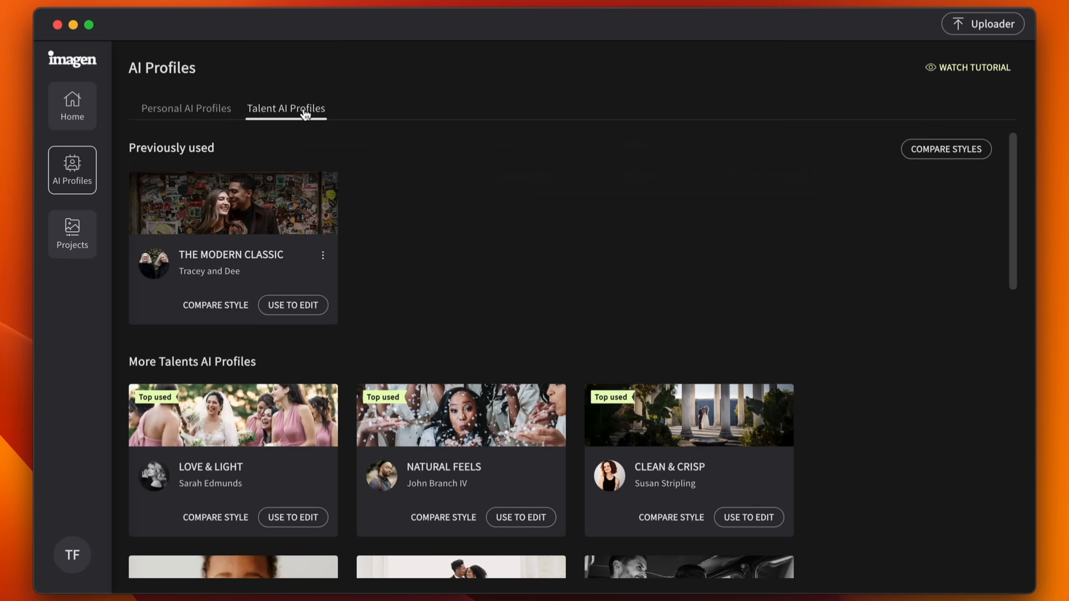
click(946, 148)
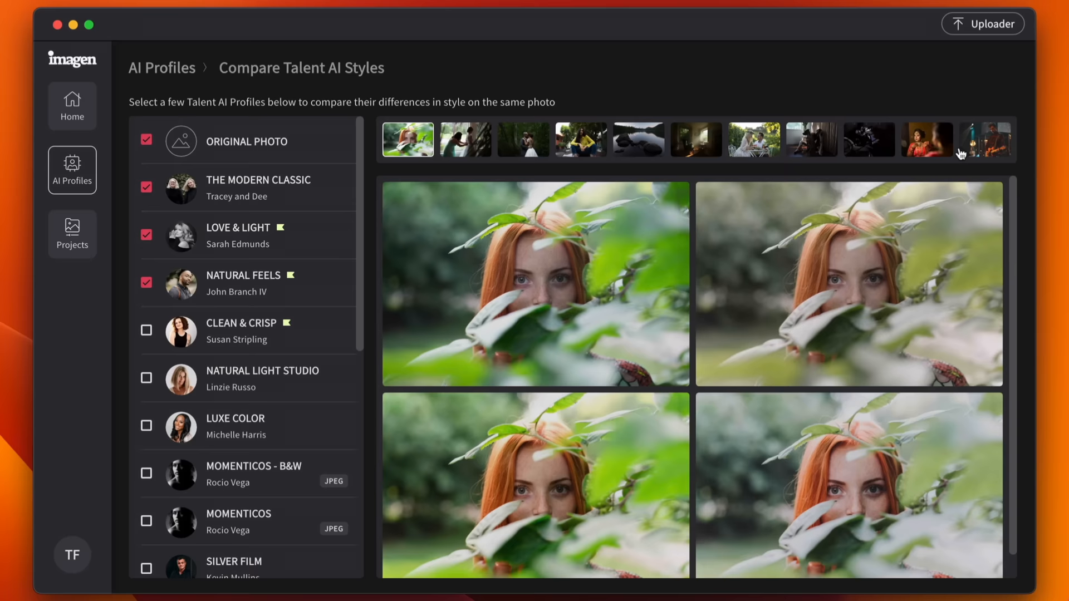
click(637, 139)
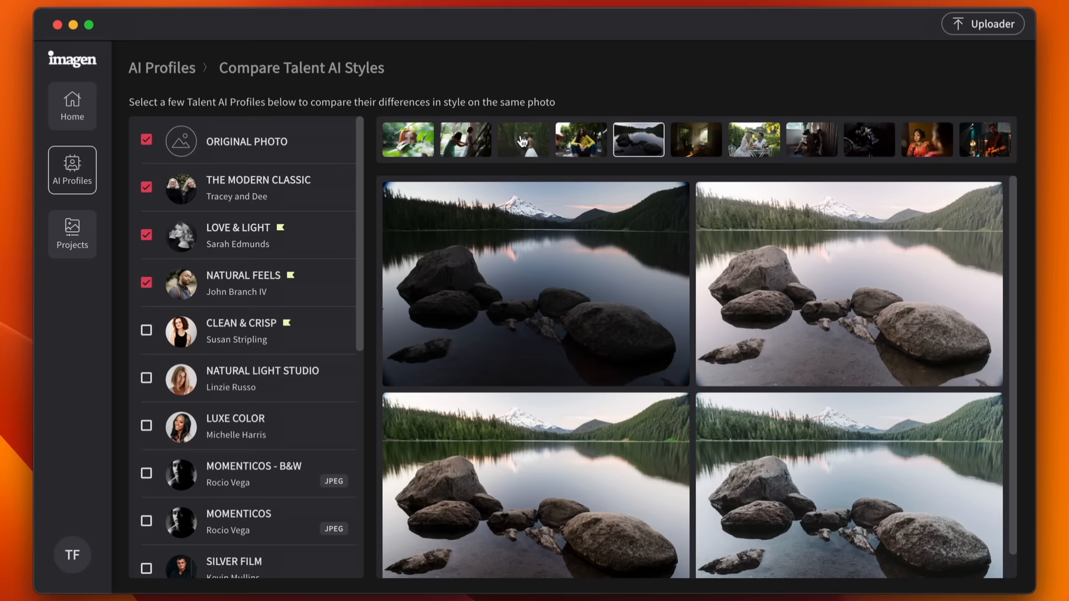